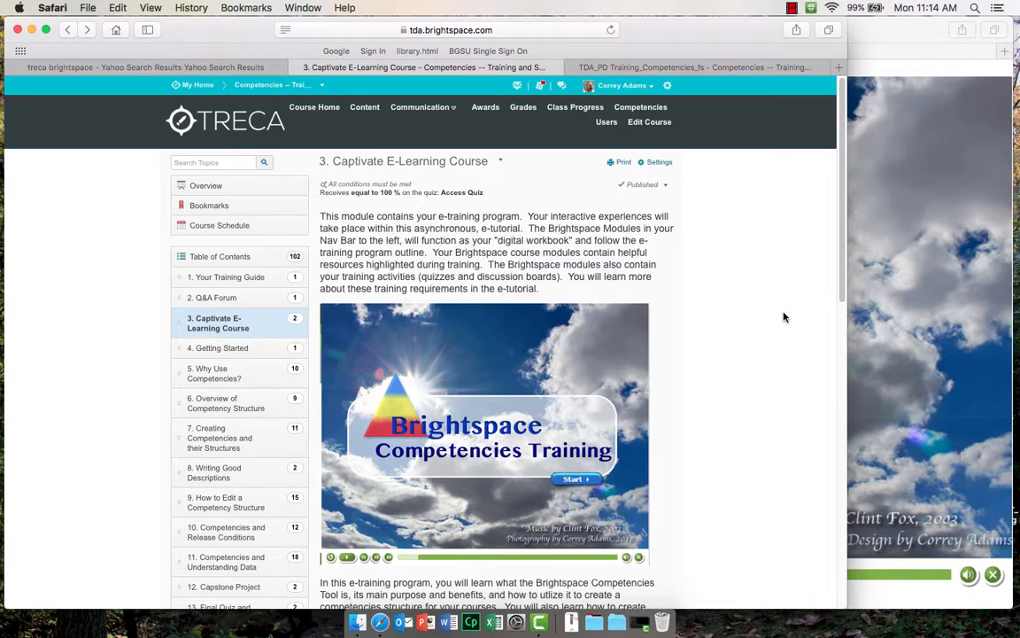
Scroll down to the embedded Brightspace Competencies Training course to launch its player.
{"action": "scroll", "scroll_direction": "down", "scroll_amount": 3}
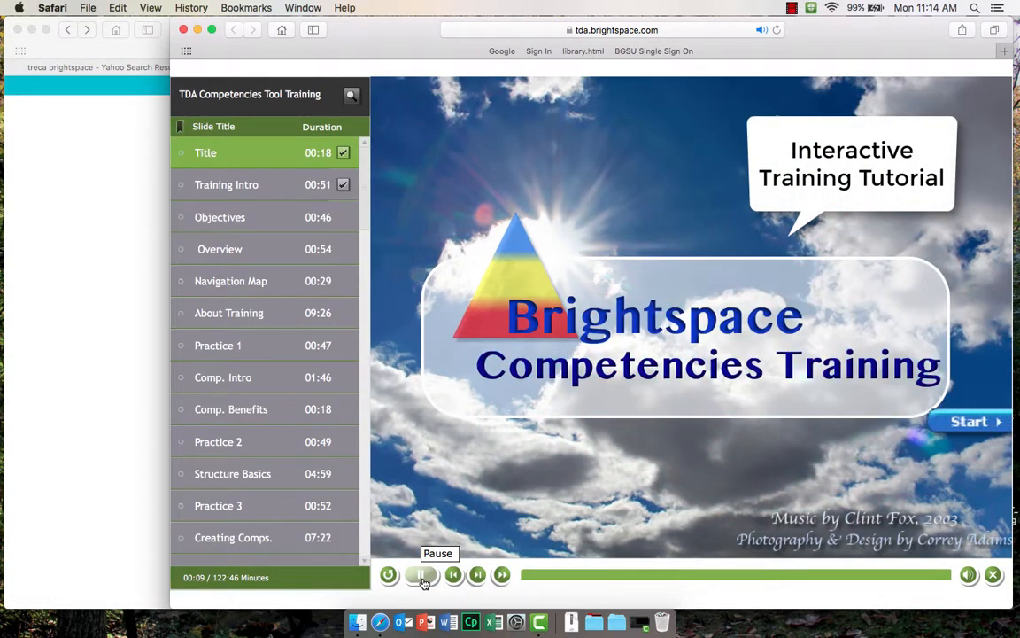
Pause the tutorial, then jump to and start the Create a New Competency simulation.
{"action": "left_click", "coordinate": [418, 575]}
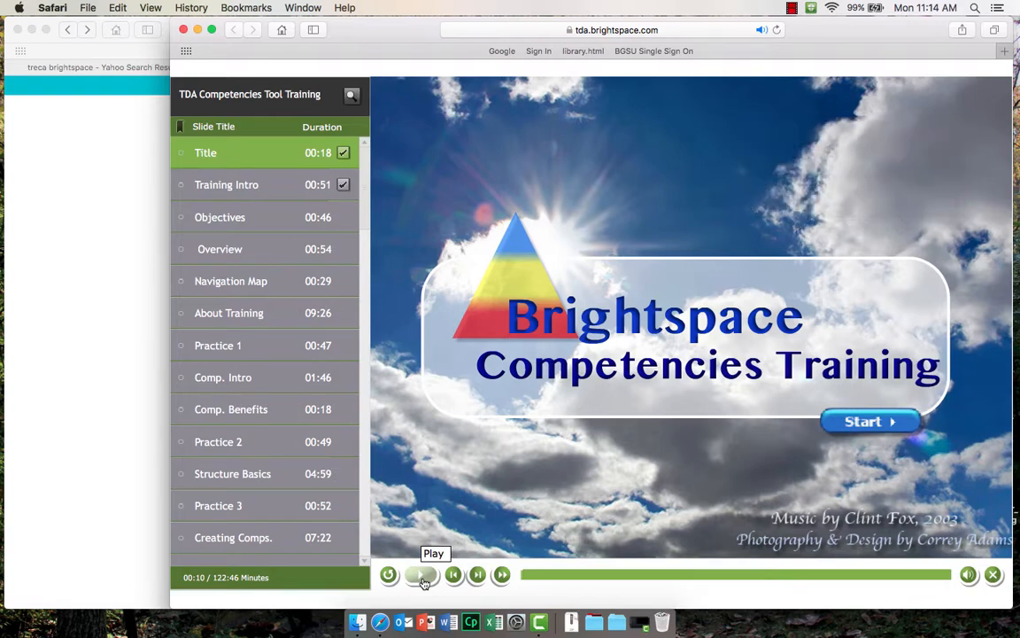
{"action": "left_click", "coordinate": [421, 574]}
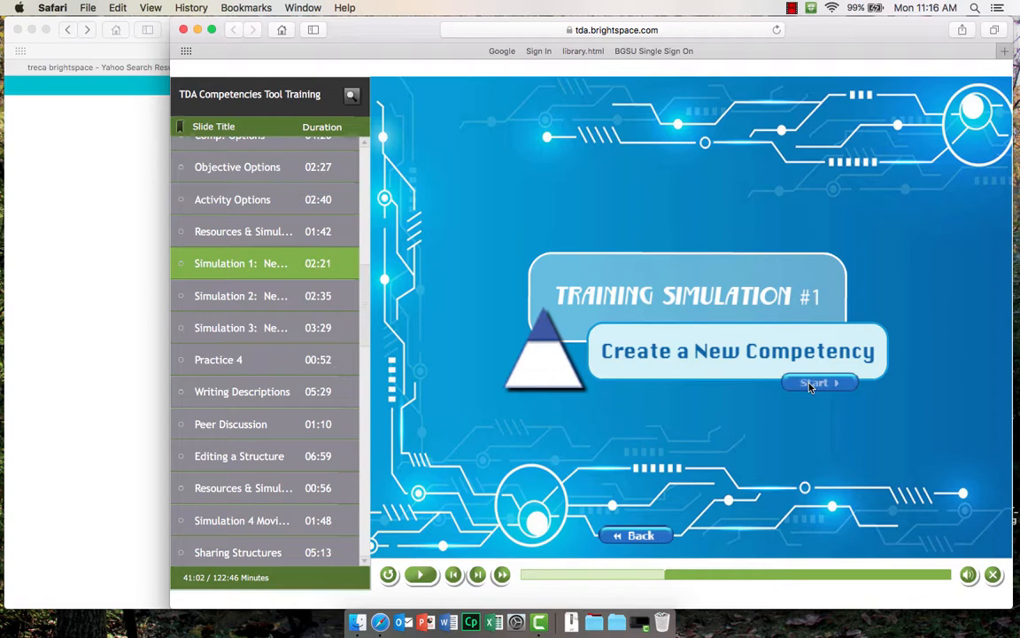
{"action": "left_click", "coordinate": [815, 382]}
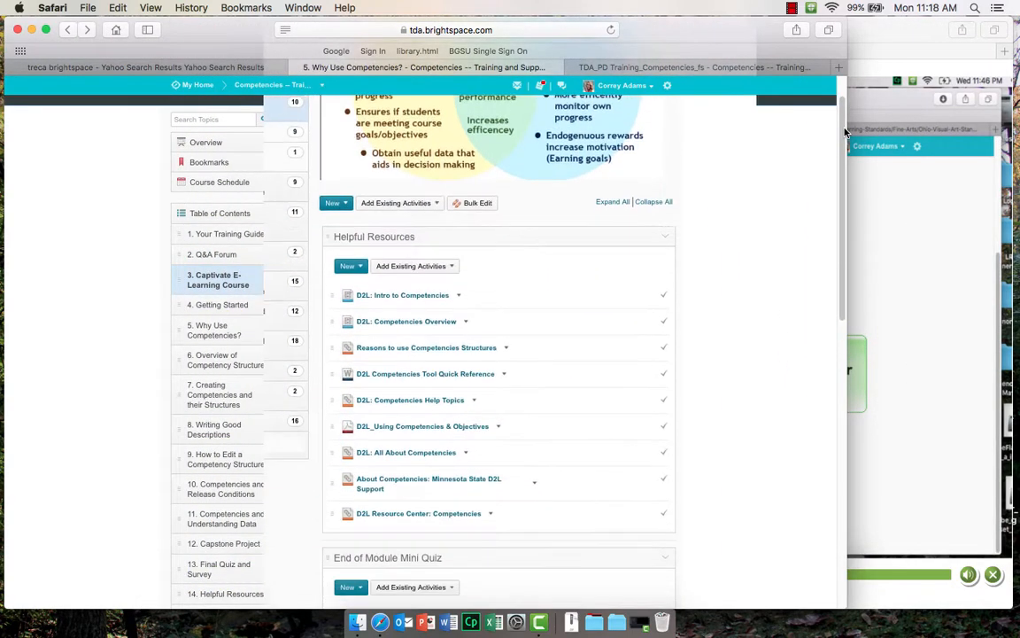
Scroll to End of Module Mini Quiz and open Quiz 2: About Competencies.
{"action": "scroll", "scroll_direction": "down", "scroll_amount": 3}
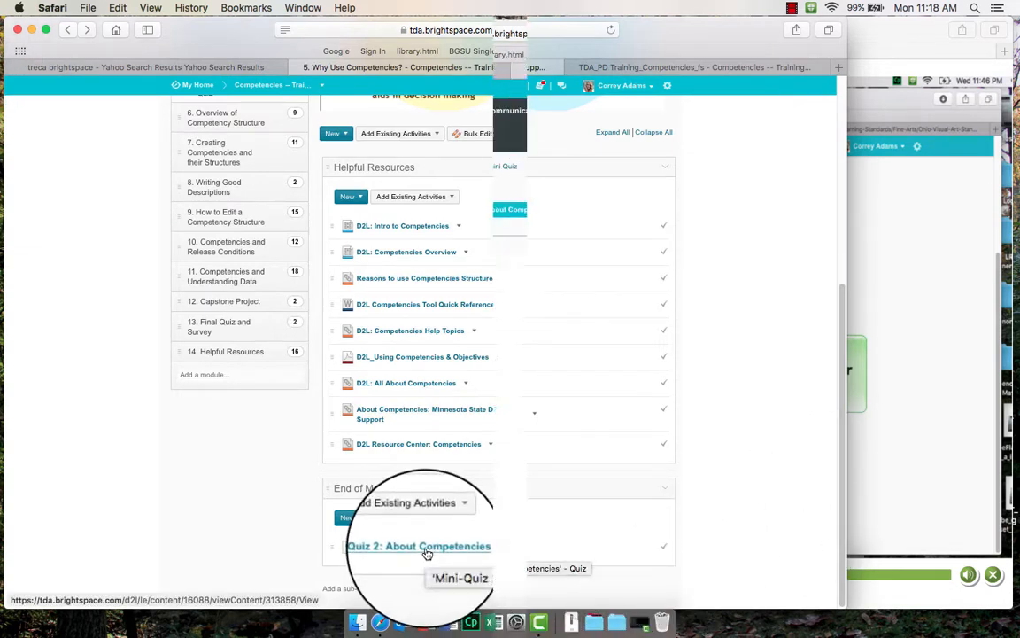
{"action": "left_click", "coordinate": [418, 545]}
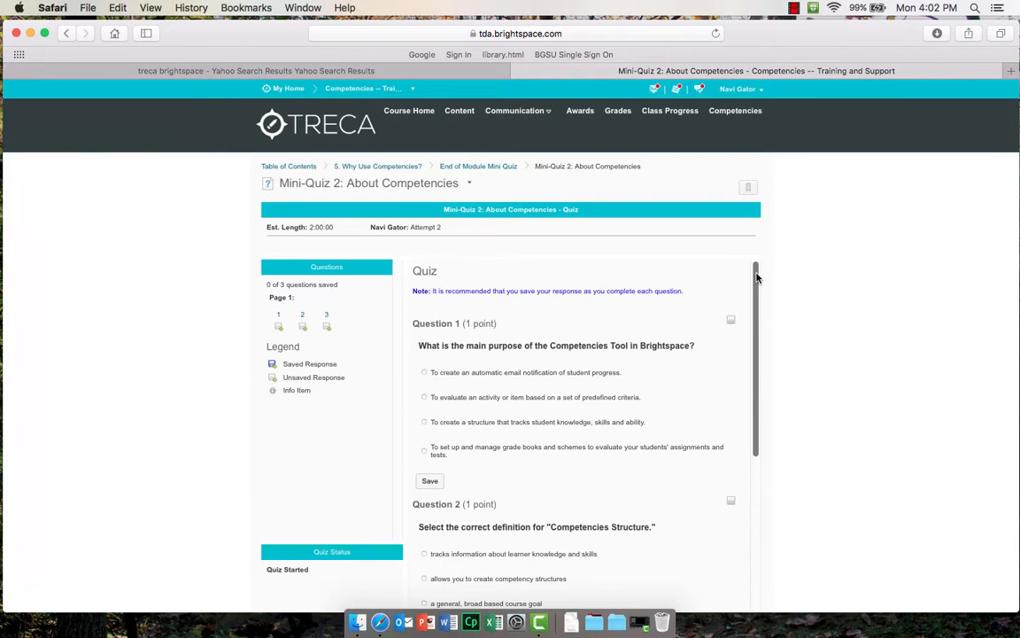
{"action": "scroll", "scroll_direction": "down", "scroll_amount": 3}
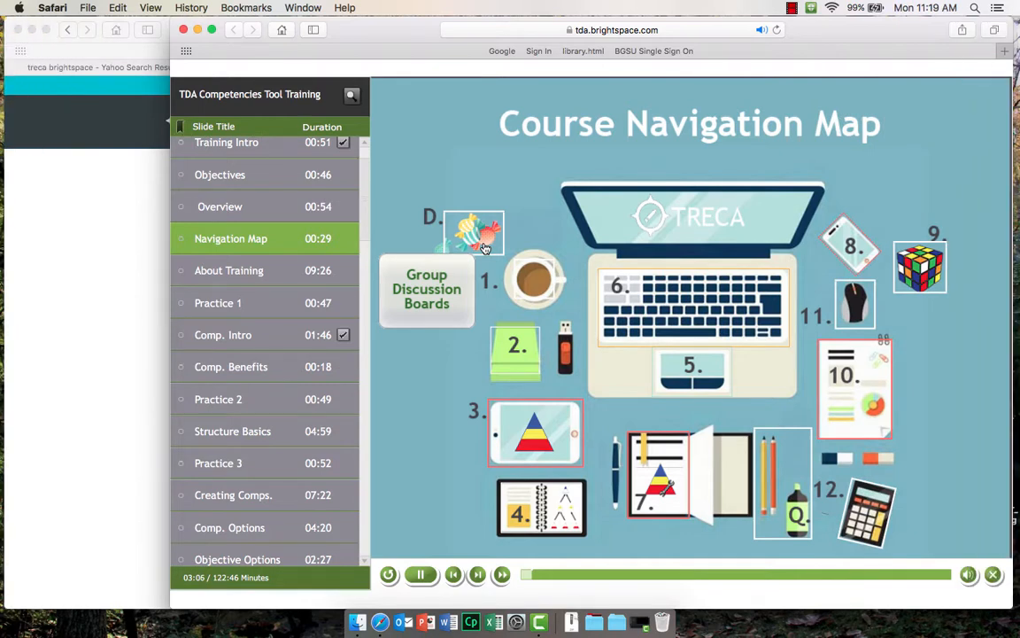
{"action": "mouse_move", "coordinate": [507, 400]}
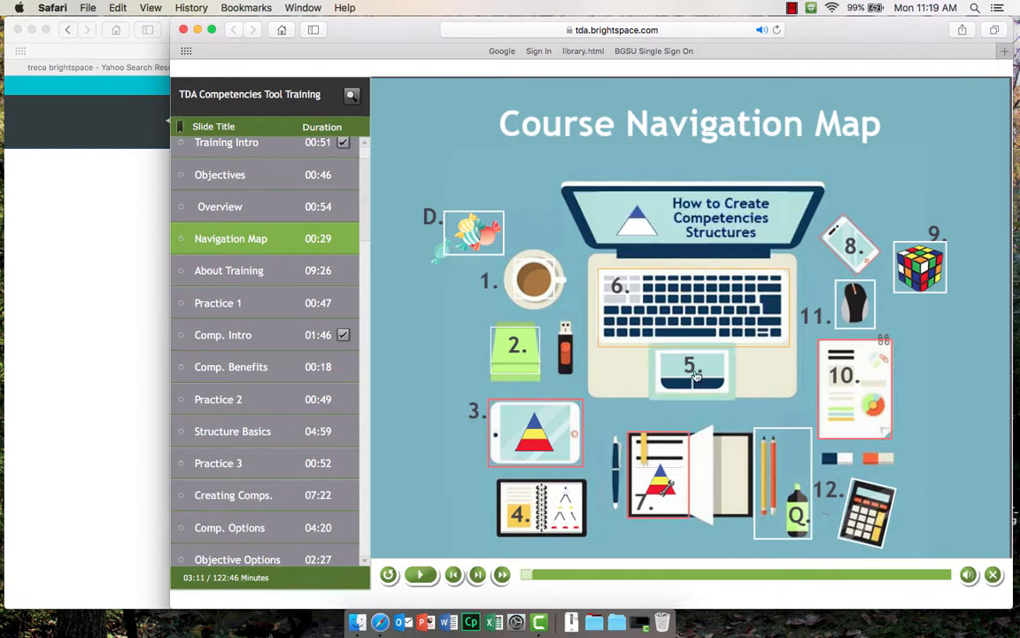
Follow Navigation Map item 5 about creating competency structures.
{"action": "left_click", "coordinate": [420, 574]}
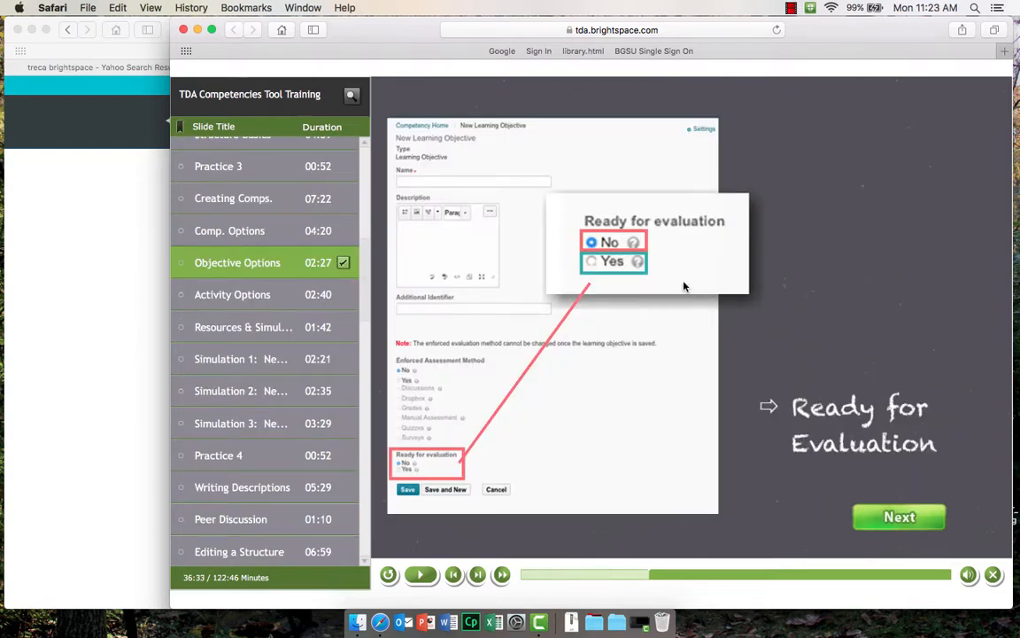
Read and dismiss the No explanation for Ready for Evaluation, then open the linked video.
{"action": "left_click", "coordinate": [592, 242]}
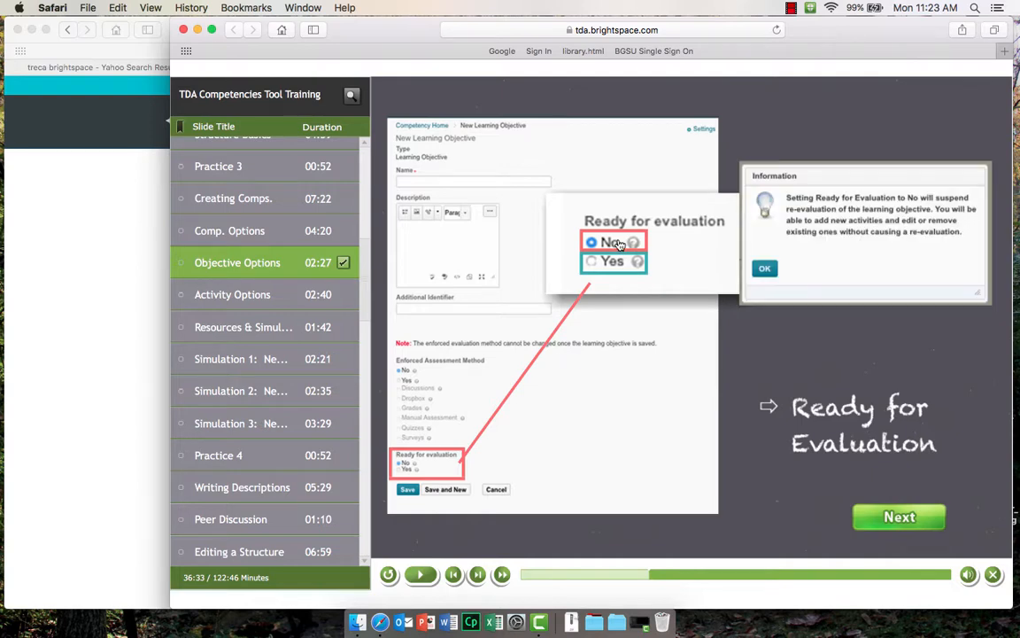
{"action": "left_click", "coordinate": [592, 261]}
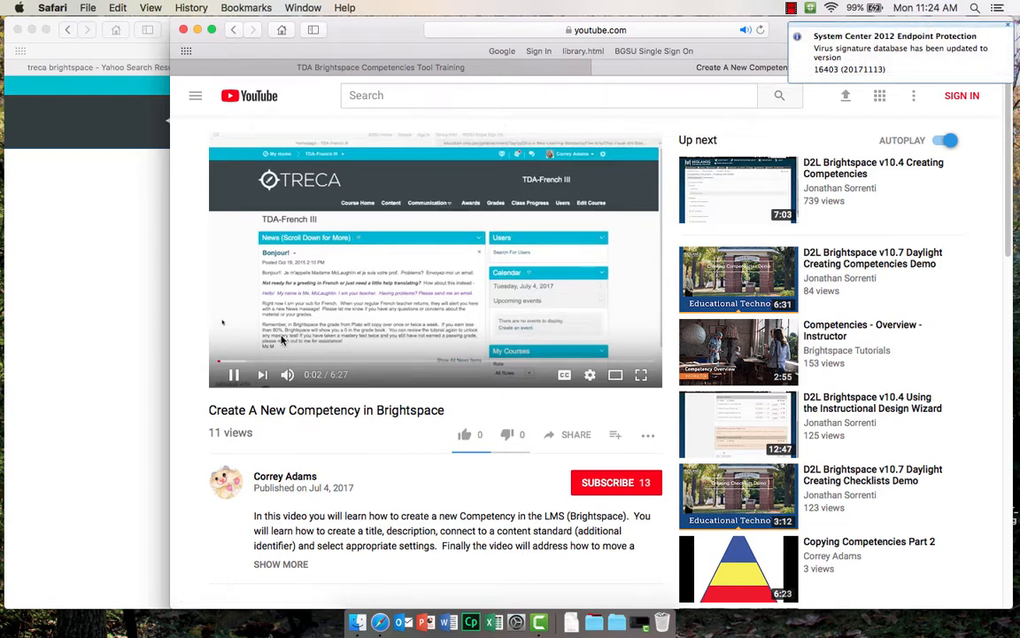
{"action": "left_click", "coordinate": [235, 374]}
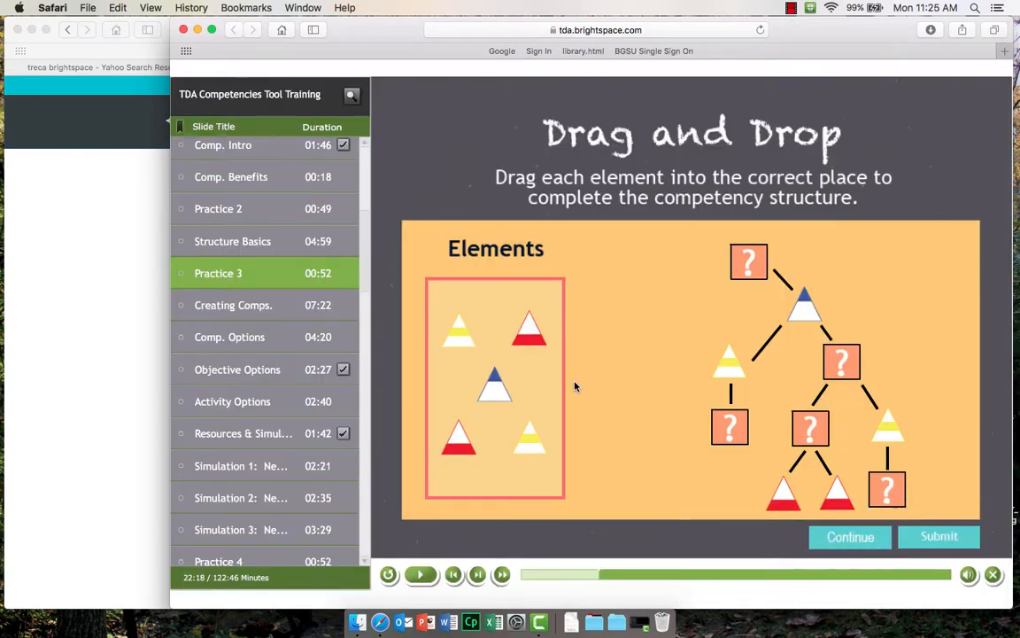
{"action": "mouse_move", "coordinate": [542, 352]}
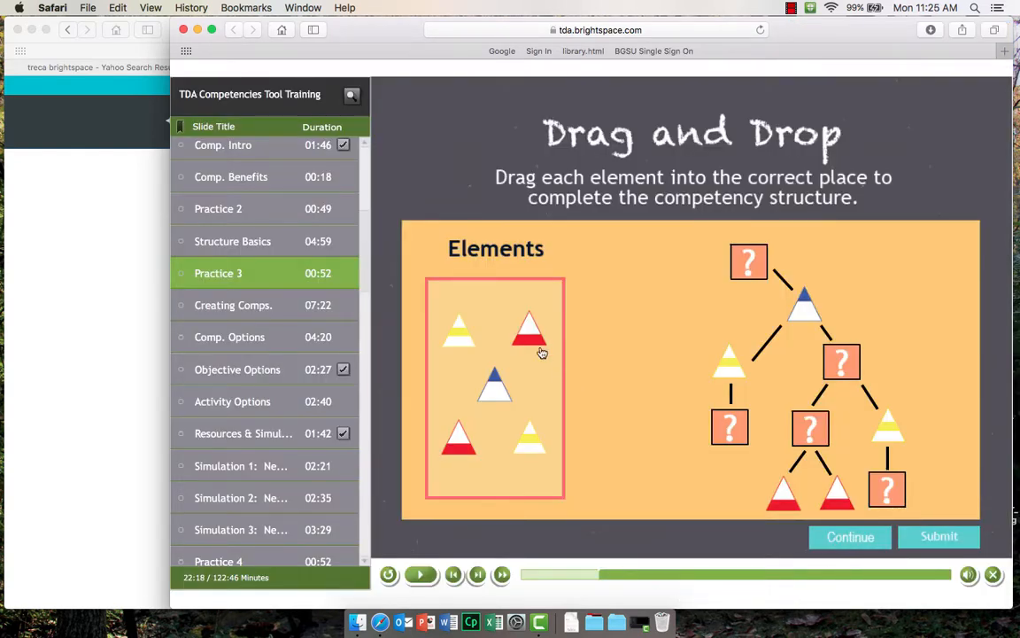
Drag the blue triangle into the top slot and a yellow triangle into the structure.
{"action": "left_click_drag", "start_coordinate": [494, 385], "coordinate": [584, 346]}
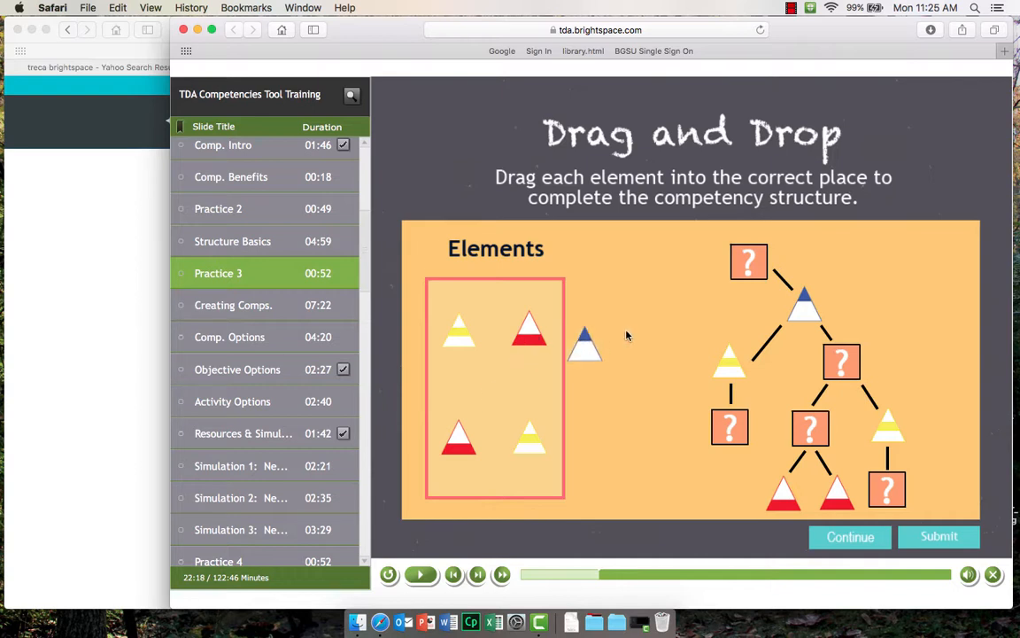
{"action": "left_click_drag", "start_coordinate": [584, 345], "coordinate": [748, 261]}
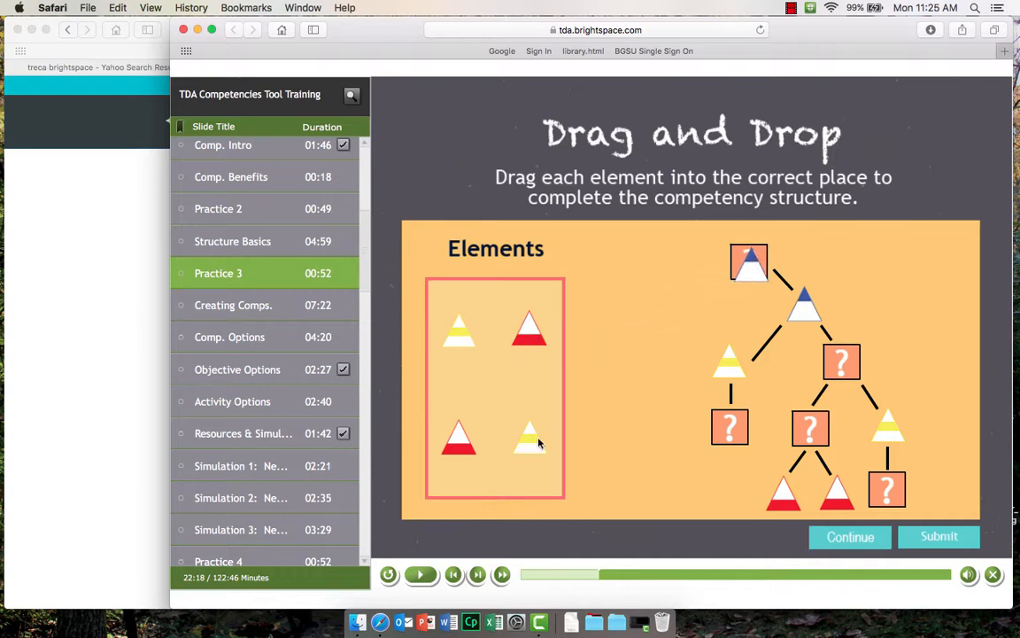
{"action": "left_click_drag", "start_coordinate": [529, 440], "coordinate": [841, 363]}
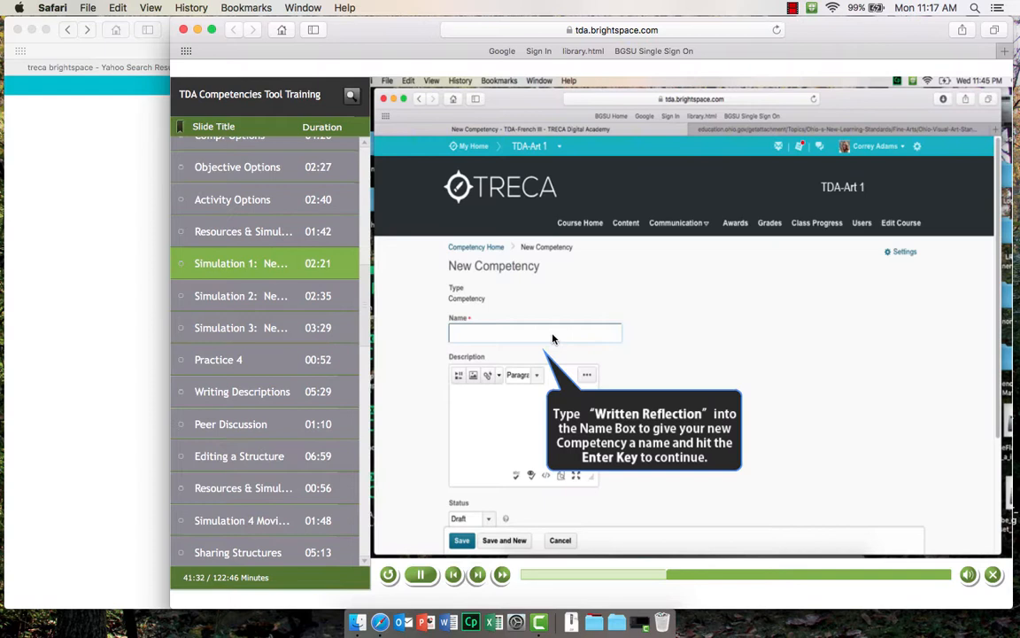
Enter 'Written Reflection' as the competency name and continue past the Great job message.
{"action": "type", "text": "Written Reflec"}
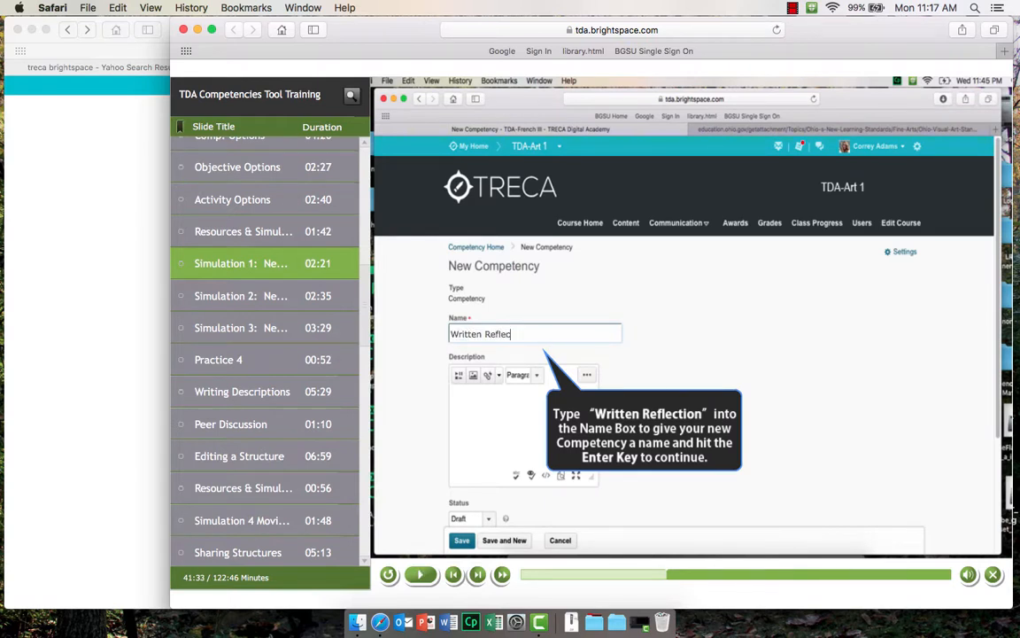
{"action": "type", "text": "tion"}
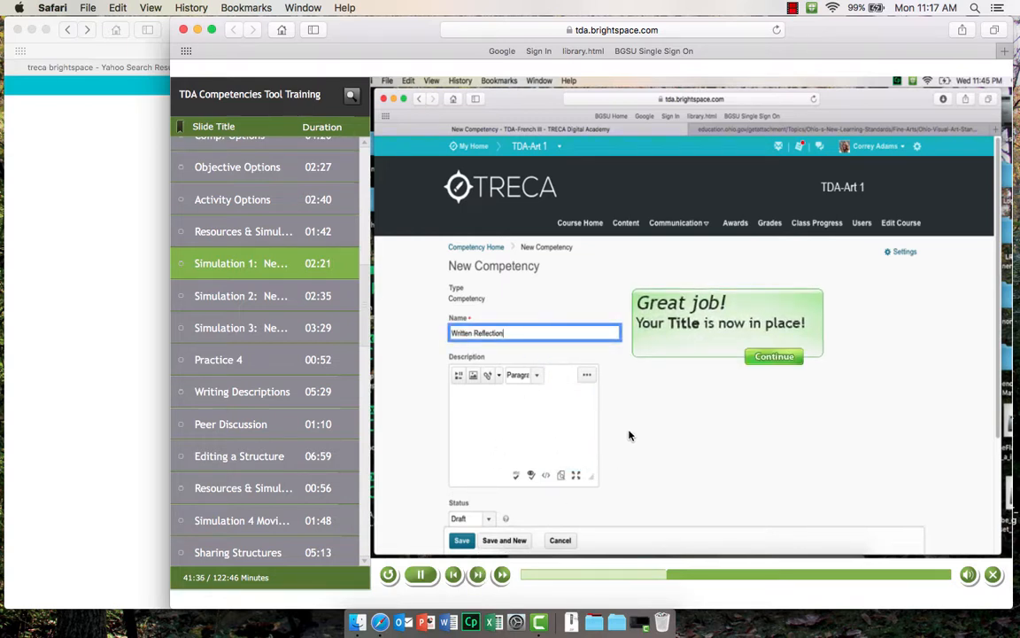
{"action": "left_click", "coordinate": [230, 281]}
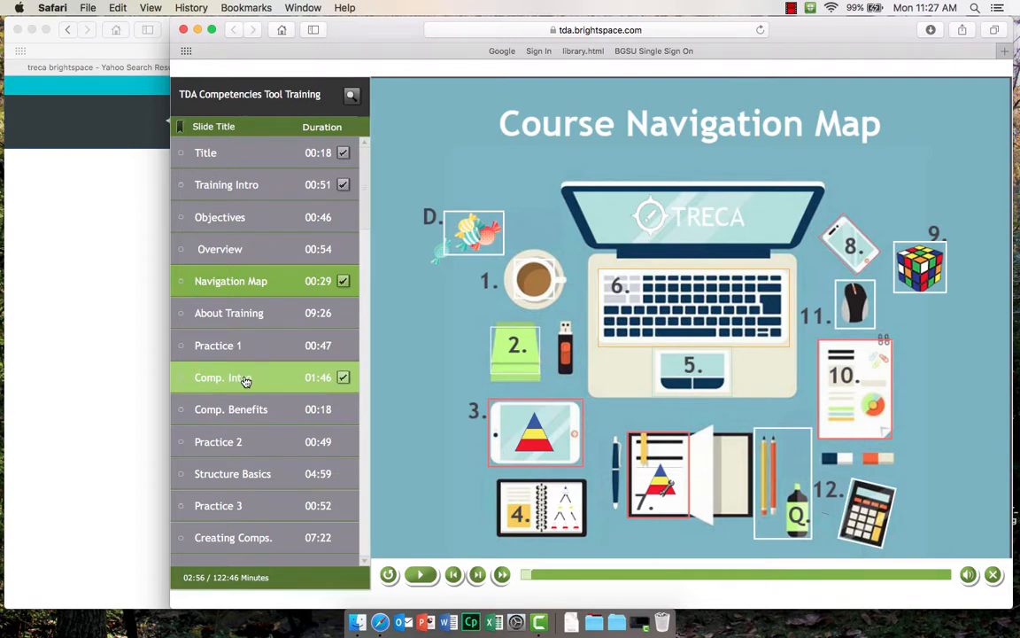
Scroll down through the tutorial's slide list.
{"action": "scroll", "scroll_direction": "down", "scroll_amount": 3}
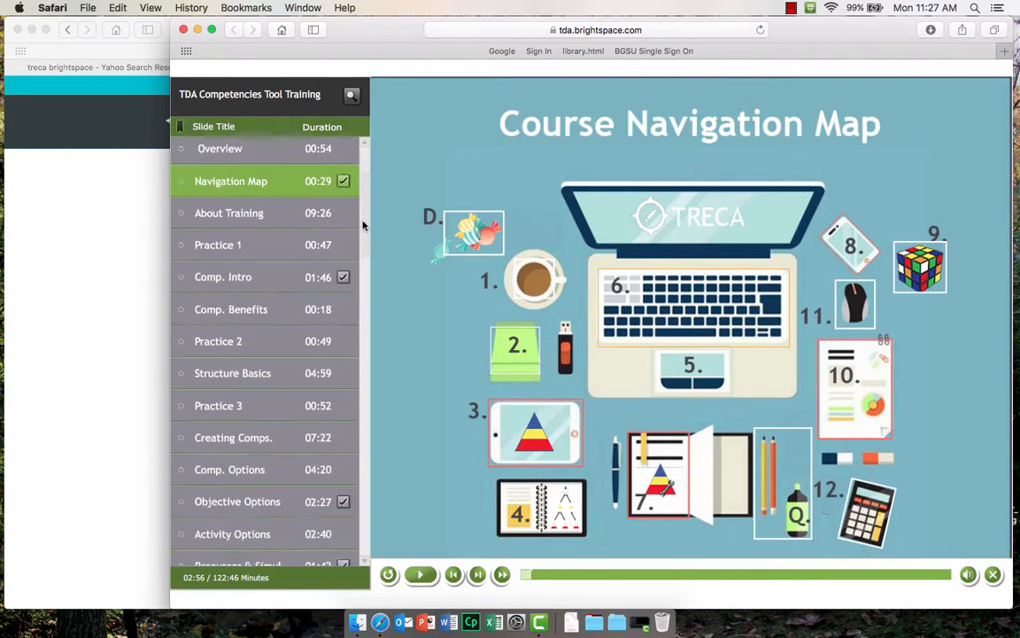
{"action": "scroll", "scroll_direction": "down", "scroll_amount": 3}
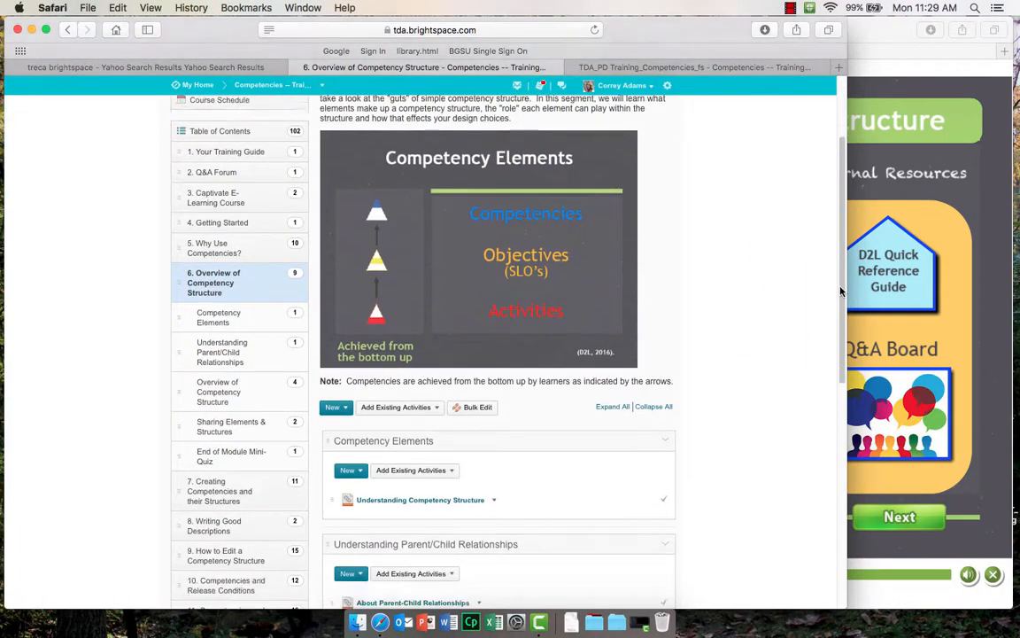
Scroll the module page and open 14. Helpful Resources from the Table of Contents.
{"action": "scroll", "scroll_direction": "down", "scroll_amount": 3}
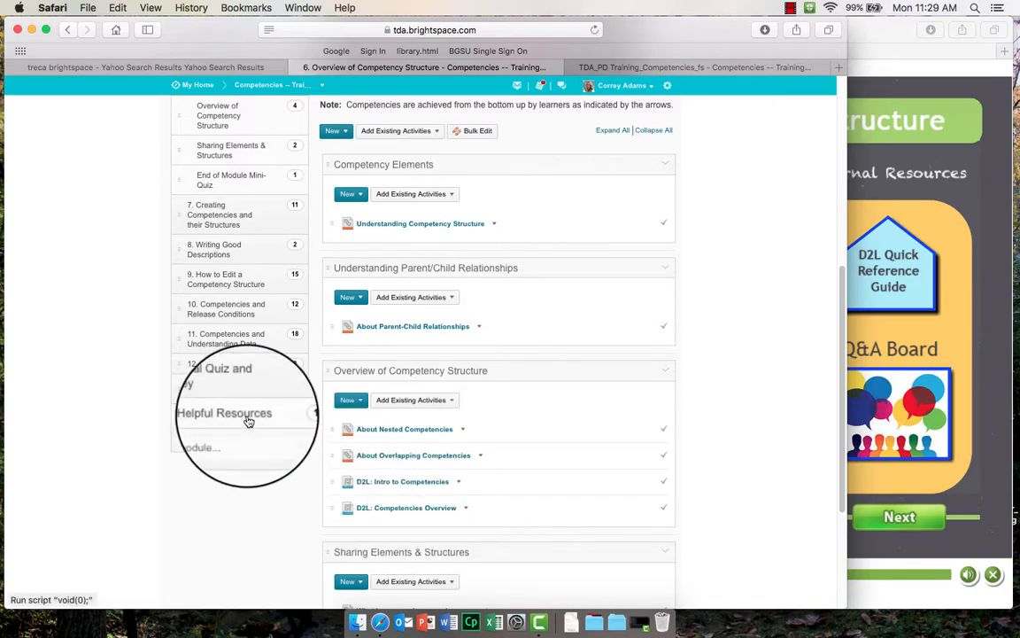
{"action": "left_click", "coordinate": [224, 412]}
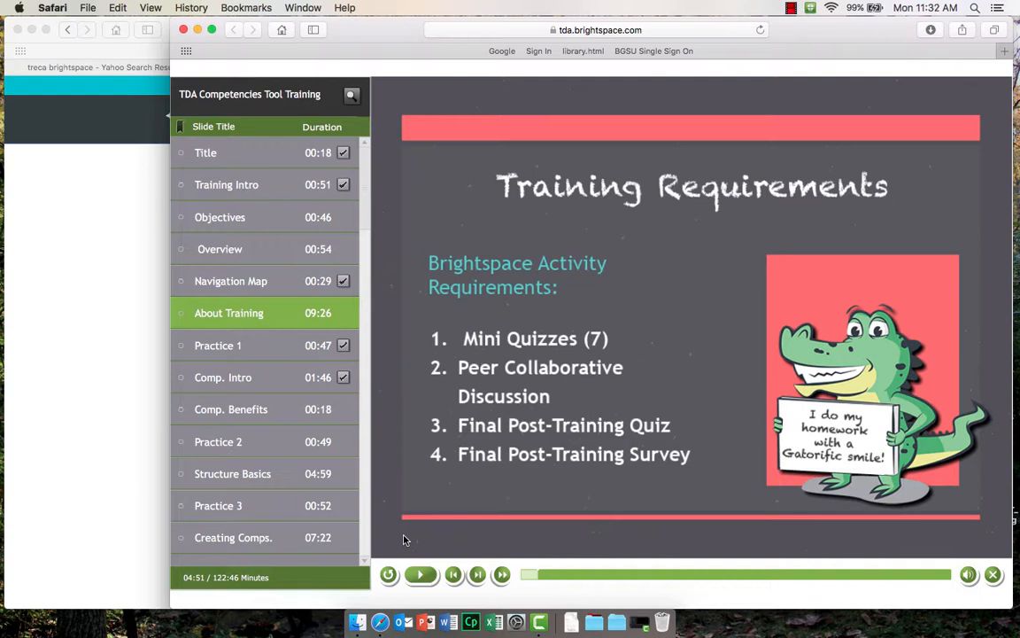
{"action": "mouse_move", "coordinate": [83, 355]}
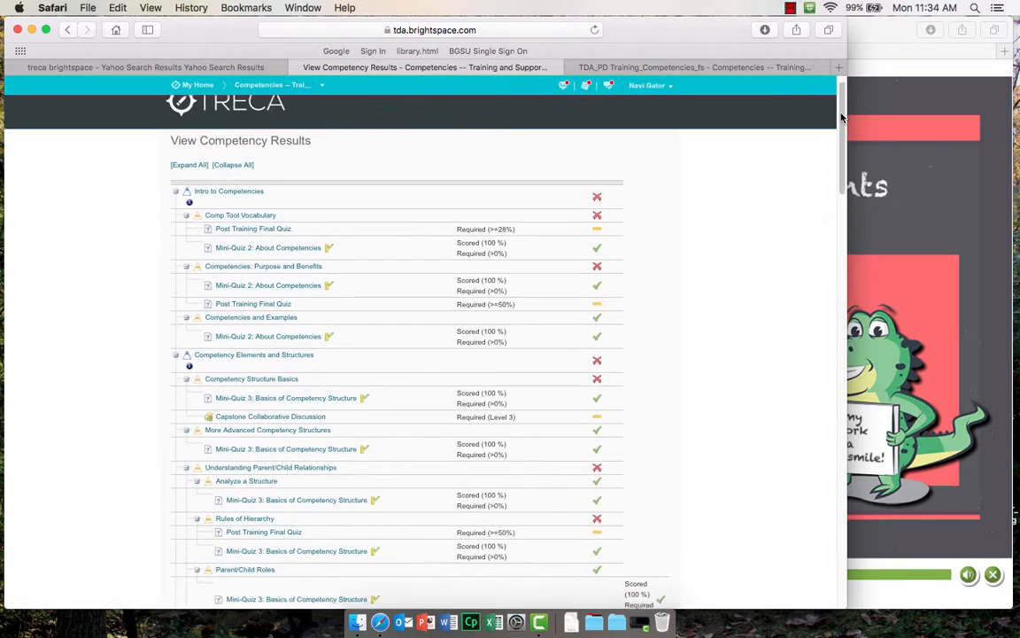
Scroll the results and view learning objective progress in Class Progress.
{"action": "scroll", "scroll_direction": "down", "scroll_amount": 3}
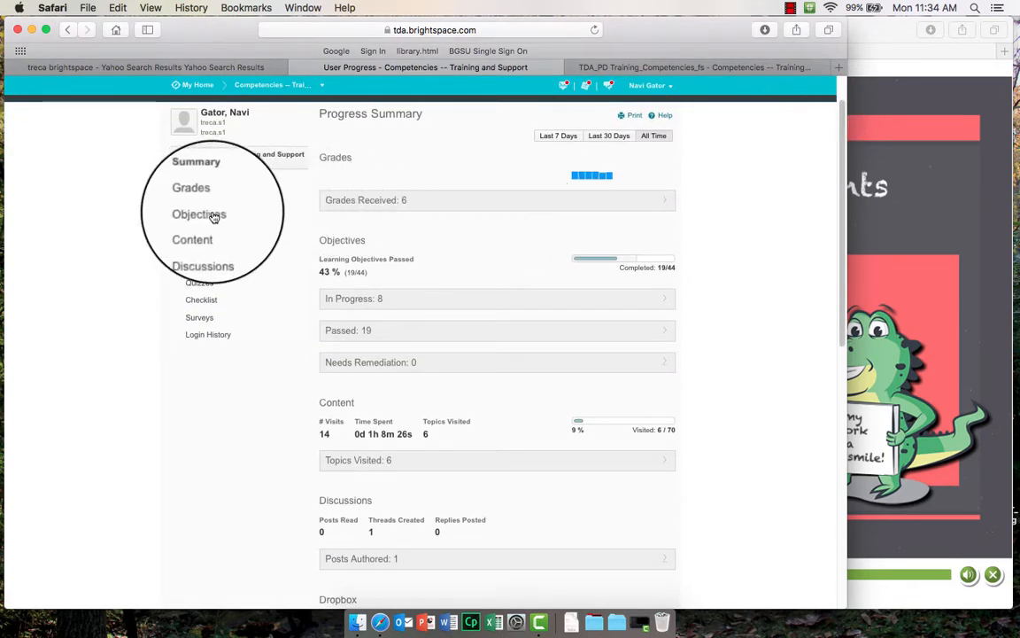
{"action": "left_click", "coordinate": [199, 214]}
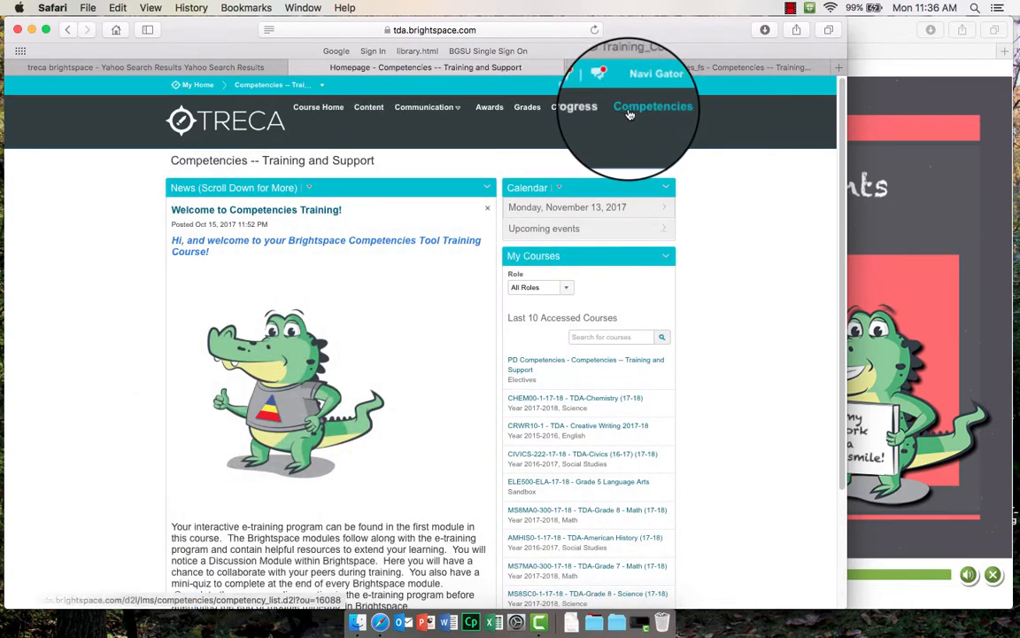
Open the course Competencies results from the navbar.
{"action": "left_click", "coordinate": [653, 107]}
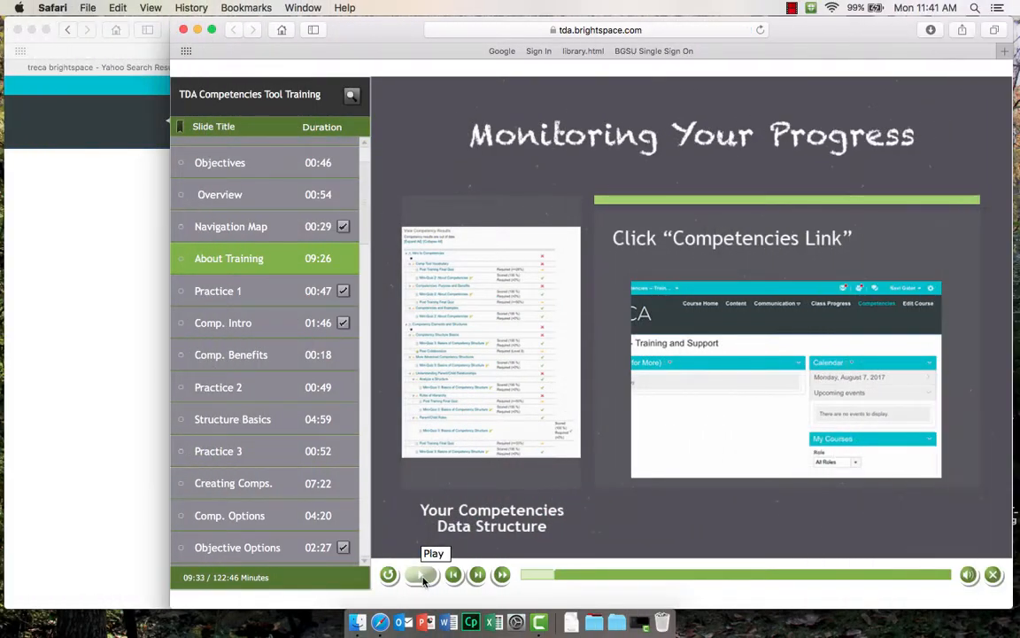
Resume playing the Captivate training tutorial.
{"action": "left_click", "coordinate": [421, 573]}
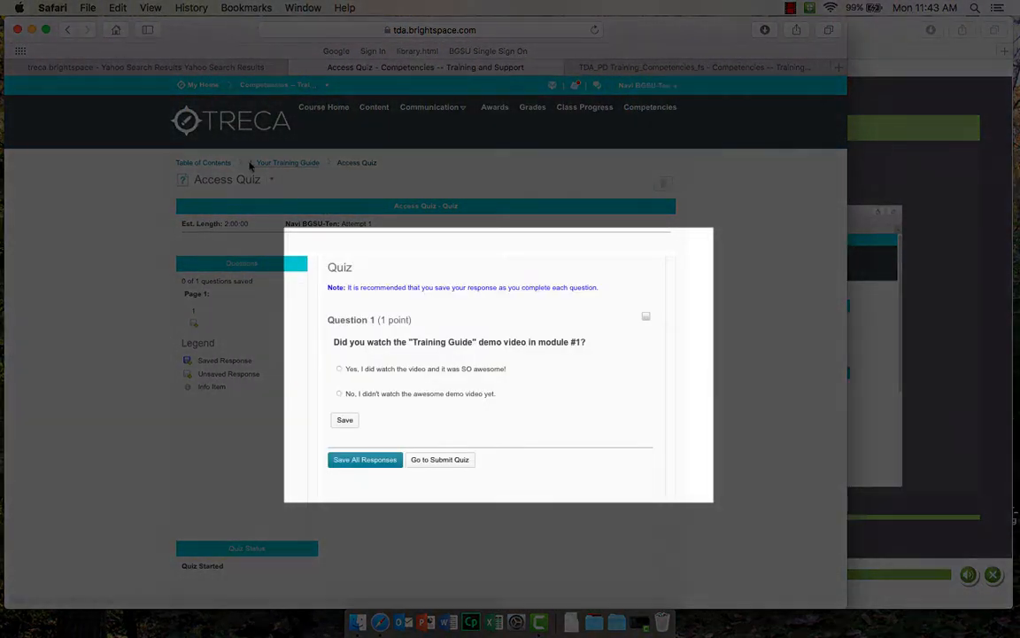
Return to the Table of Contents and open the 2. Q&A Forum module.
{"action": "left_click", "coordinate": [203, 163]}
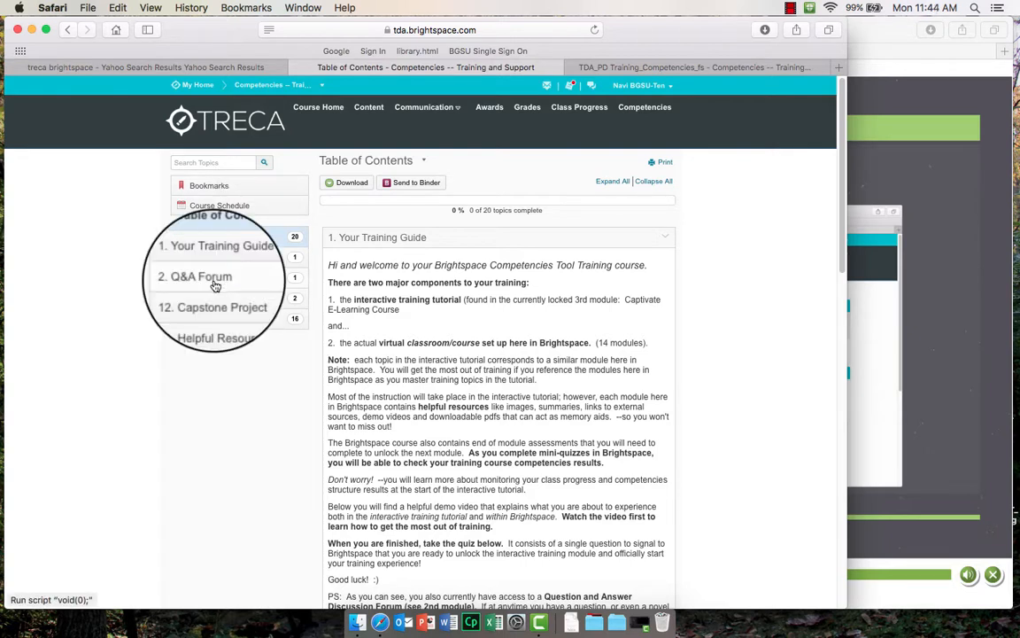
{"action": "left_click", "coordinate": [200, 276]}
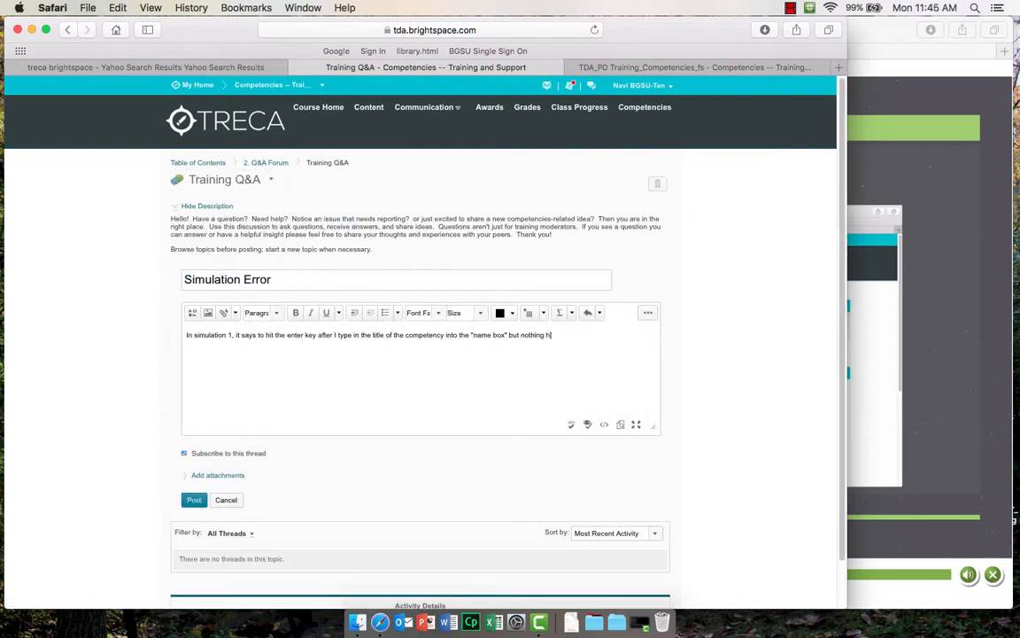
Finish the message, post the Simulation Error thread, and read its unread reply.
{"action": "type", "text": "happened"}
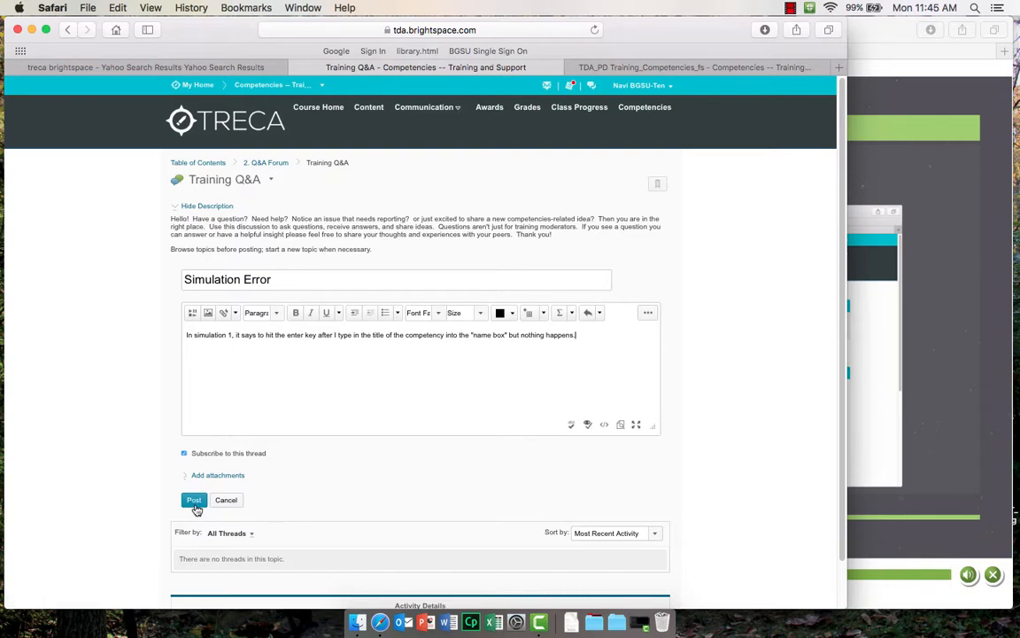
{"action": "left_click", "coordinate": [193, 500]}
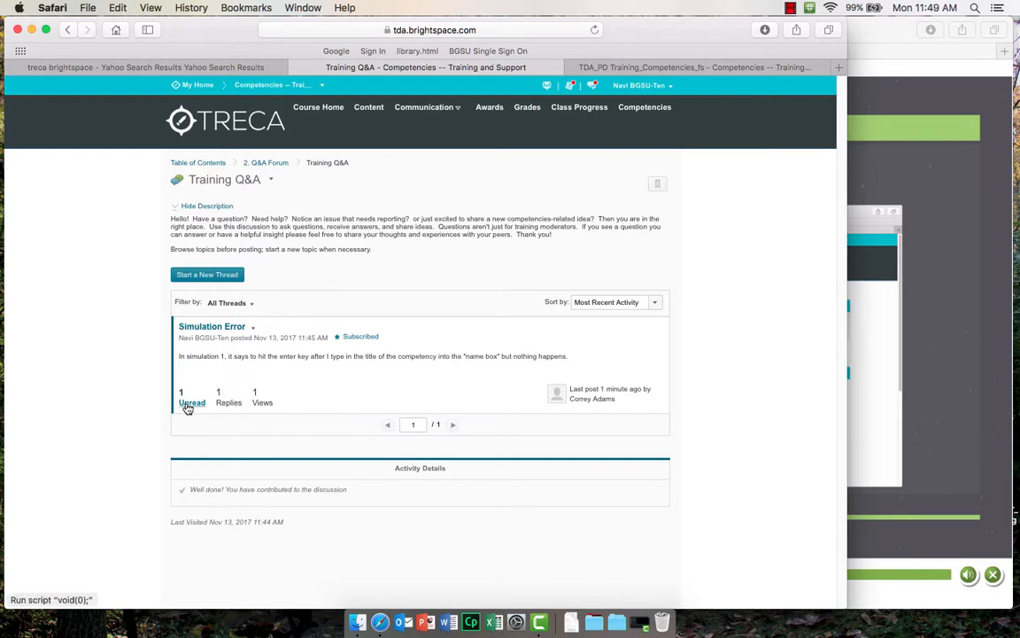
{"action": "left_click", "coordinate": [212, 326]}
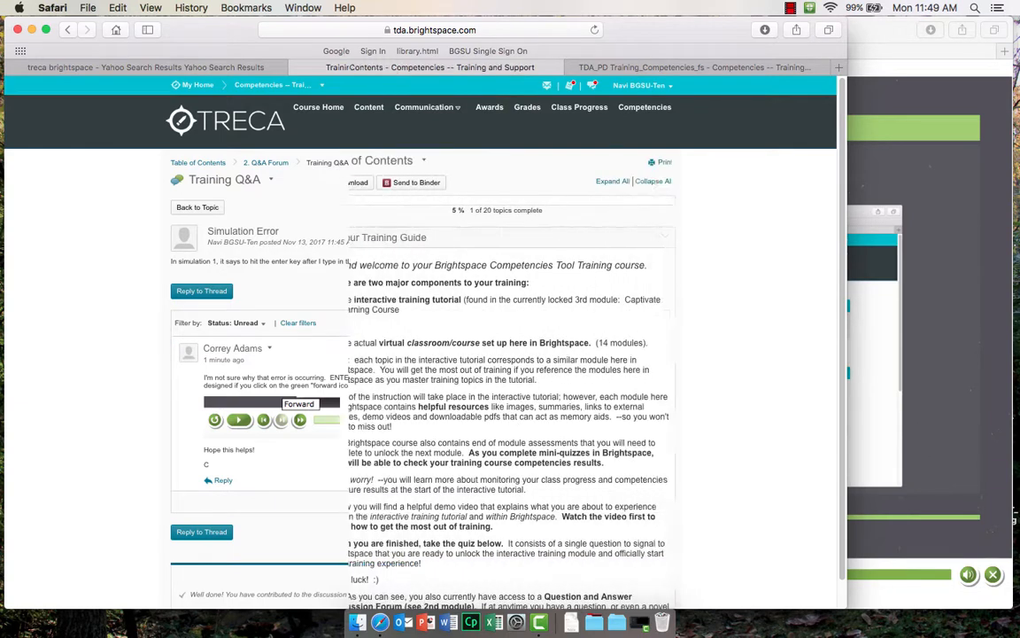
Open the 12. Capstone Project module and its Your Capstone lesson.
{"action": "left_click", "coordinate": [197, 162]}
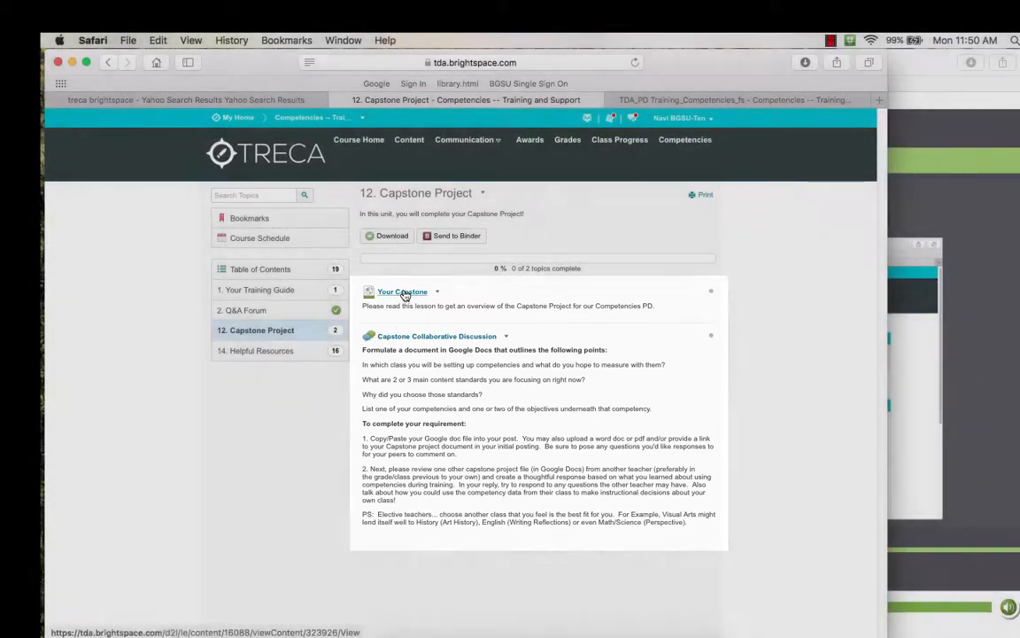
{"action": "left_click", "coordinate": [437, 335]}
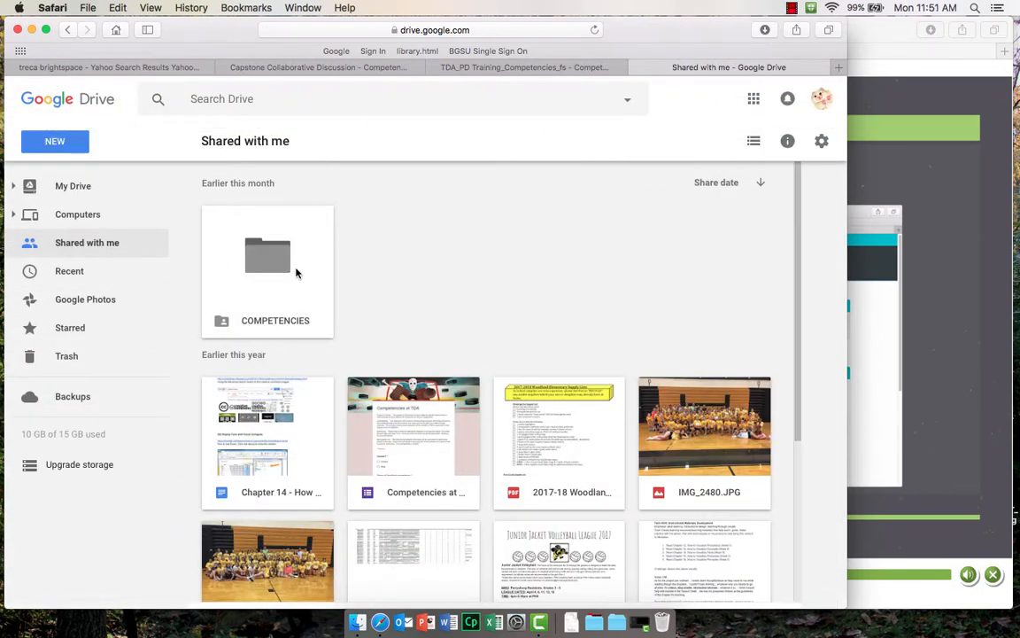
Open the shared COMPETENCIES folder and its Template document.
{"action": "left_click", "coordinate": [267, 257]}
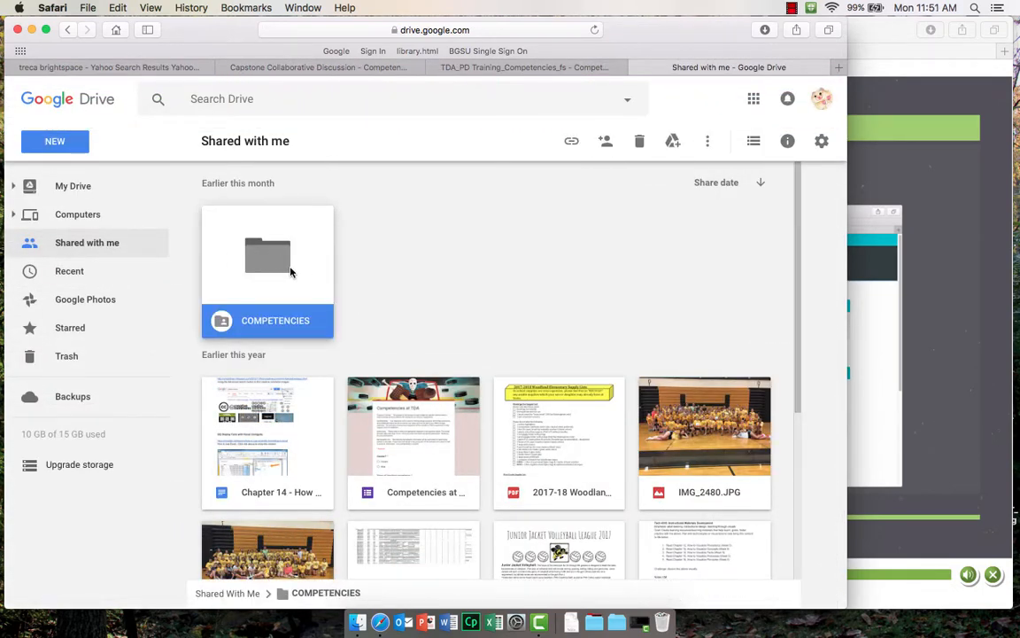
{"action": "double_click", "coordinate": [266, 257]}
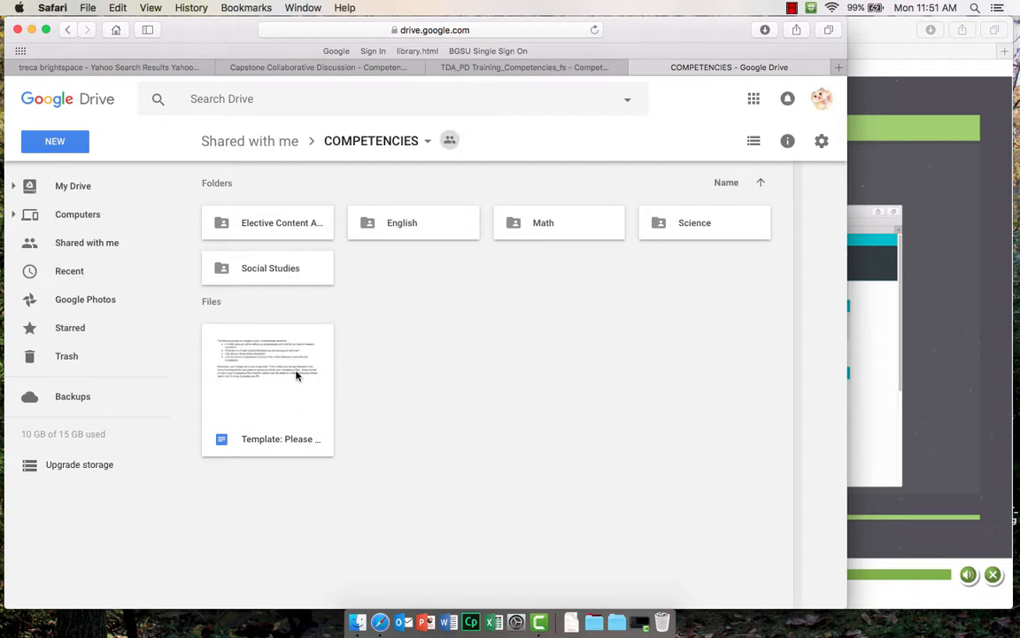
{"action": "double_click", "coordinate": [267, 359]}
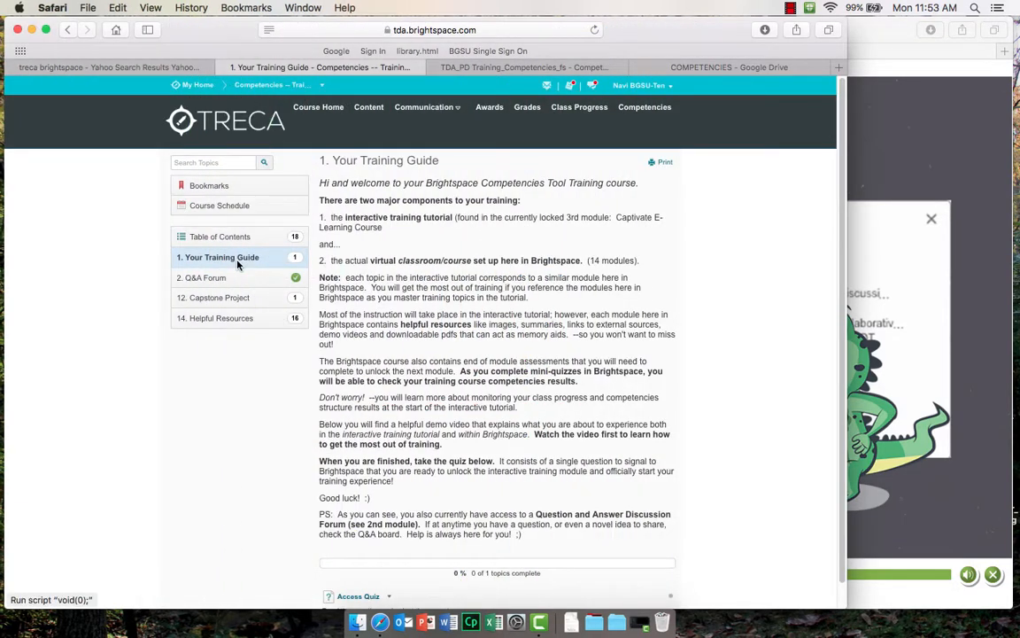
{"action": "mouse_move", "coordinate": [653, 278]}
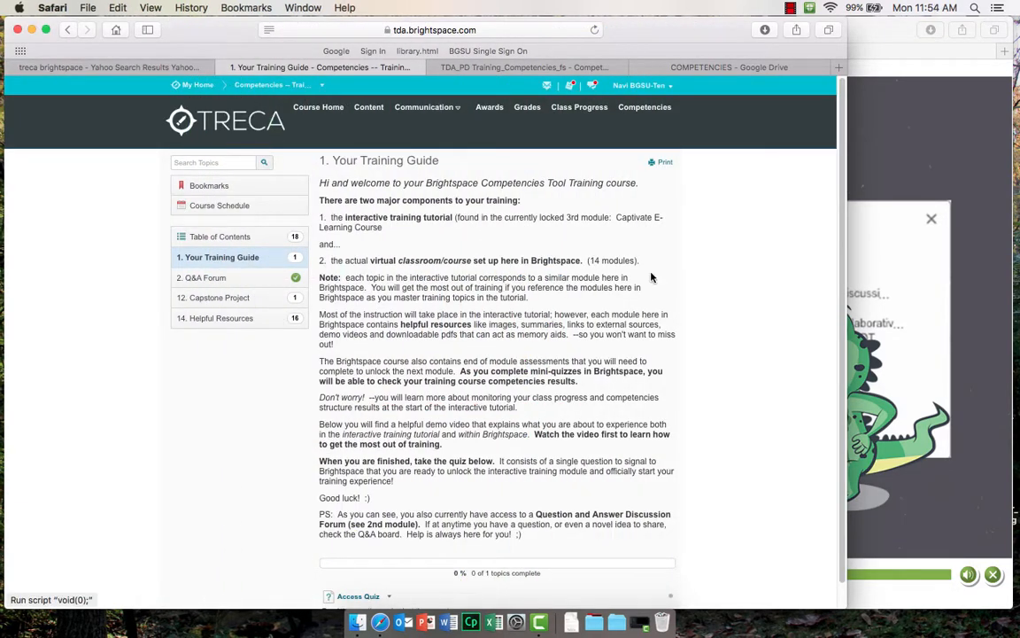
Open the Access Quiz and continue the attempt in progress.
{"action": "scroll", "scroll_direction": "down", "scroll_amount": 3}
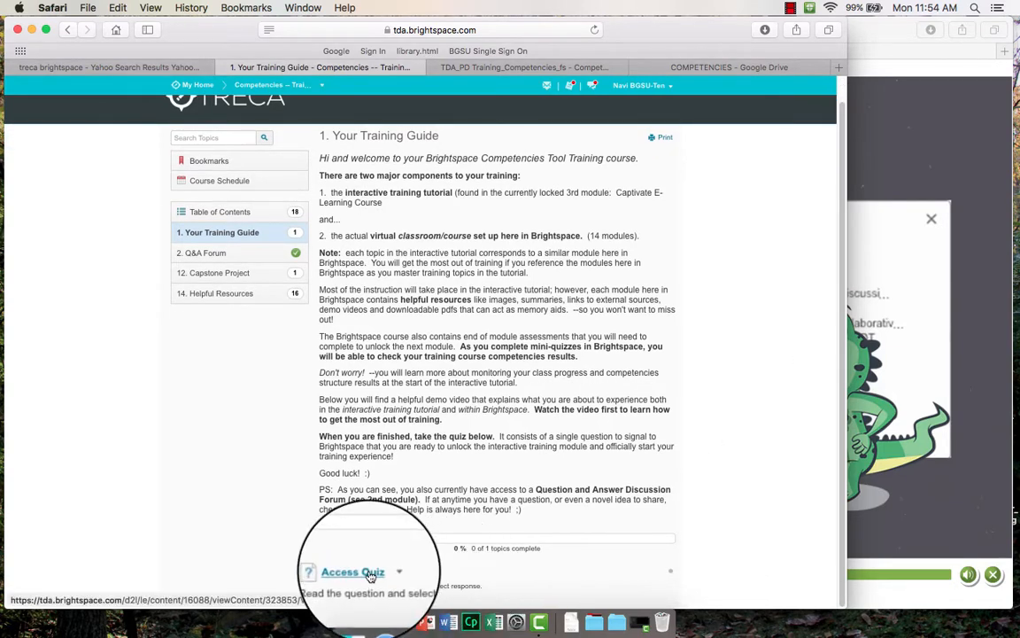
{"action": "left_click", "coordinate": [351, 571]}
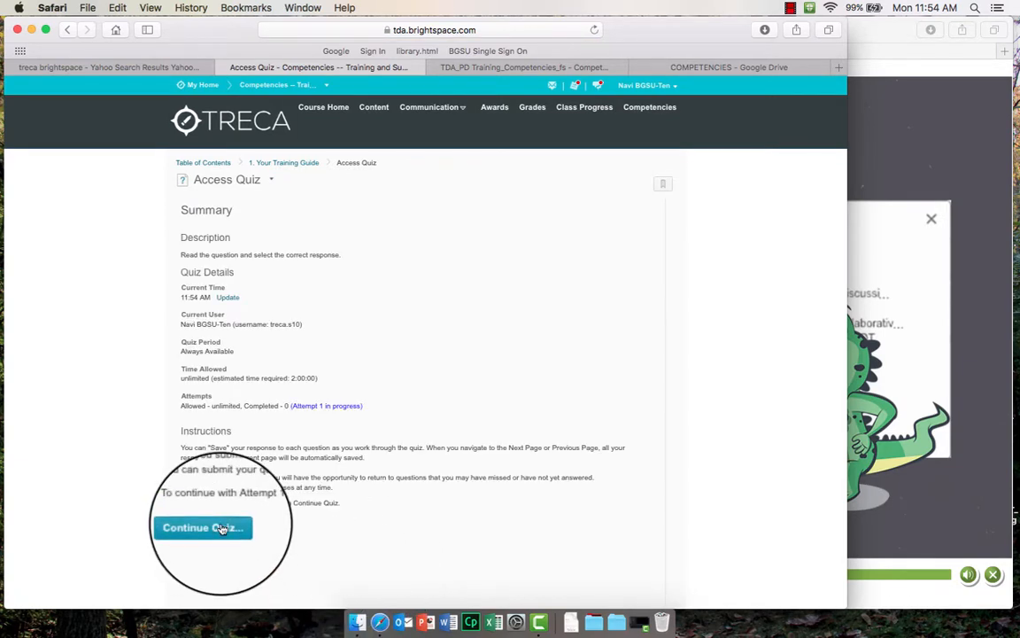
{"action": "left_click", "coordinate": [202, 527]}
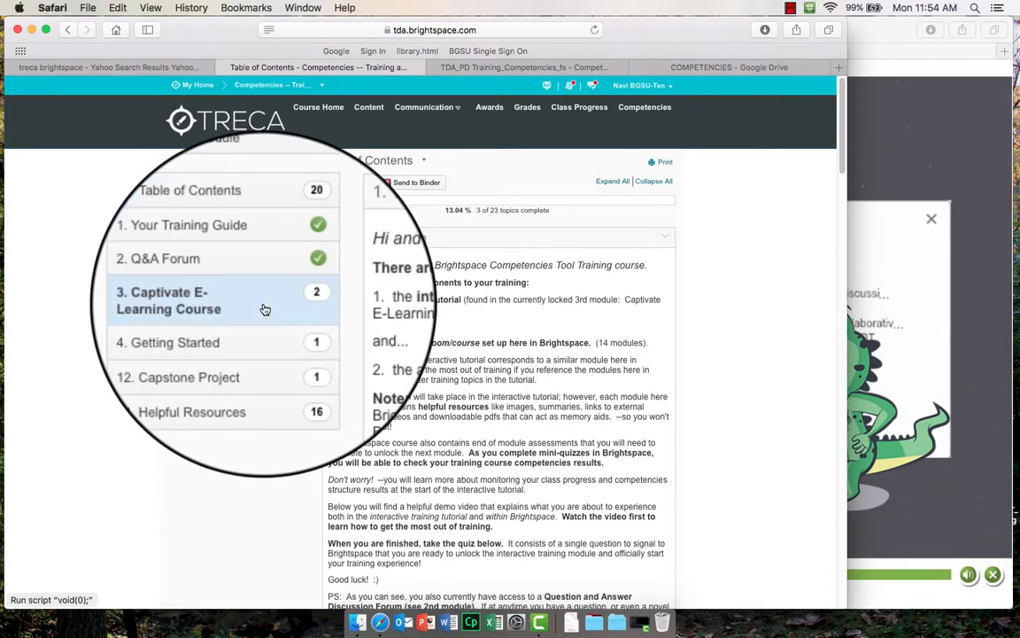
Launch the 3. Captivate E-Learning Course tutorial and play it.
{"action": "left_click", "coordinate": [168, 301]}
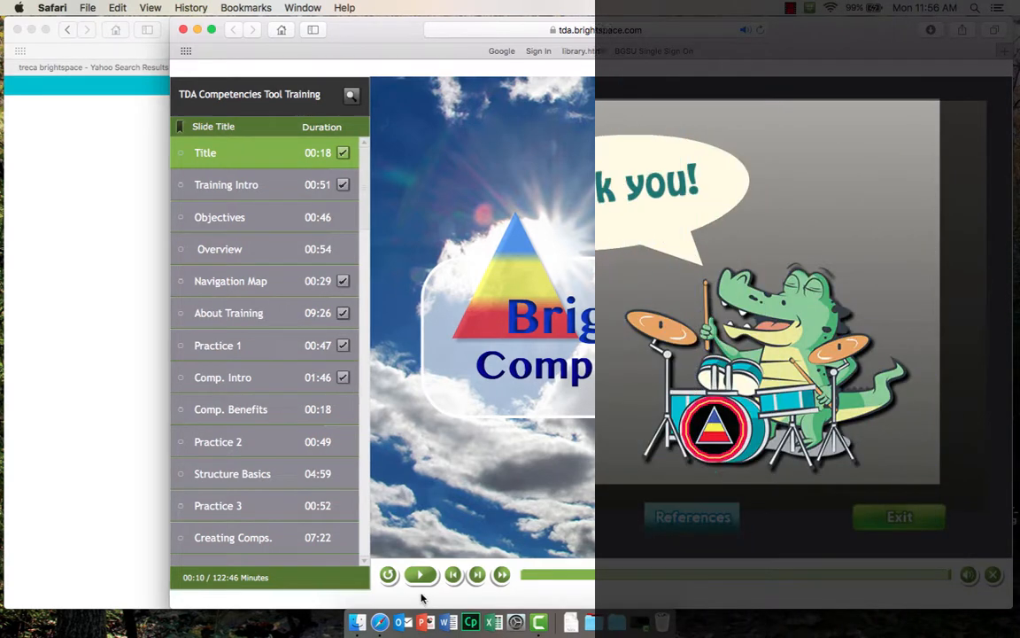
{"action": "left_click", "coordinate": [418, 575]}
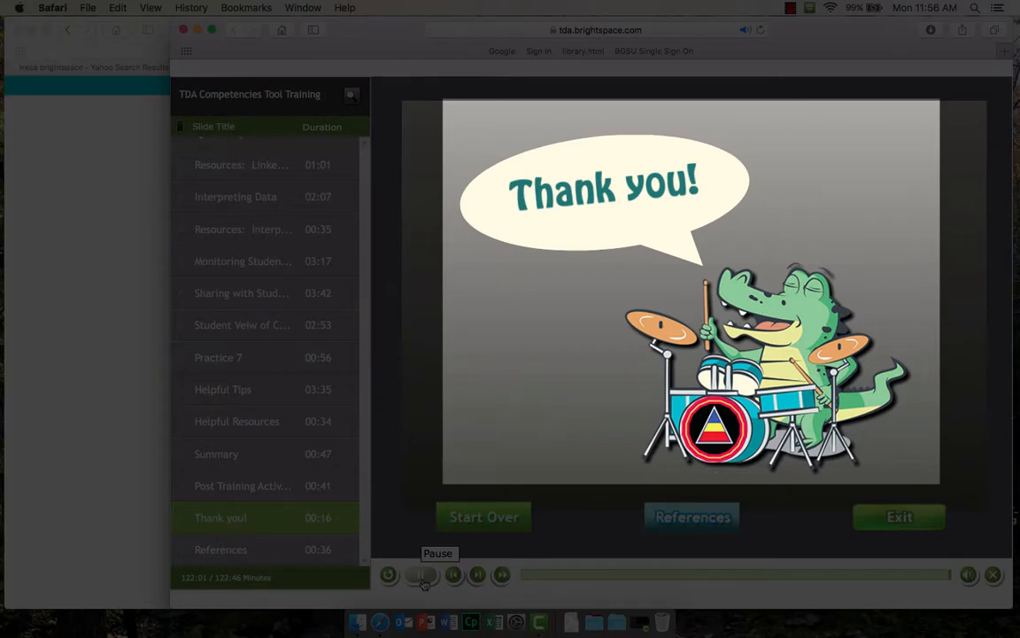